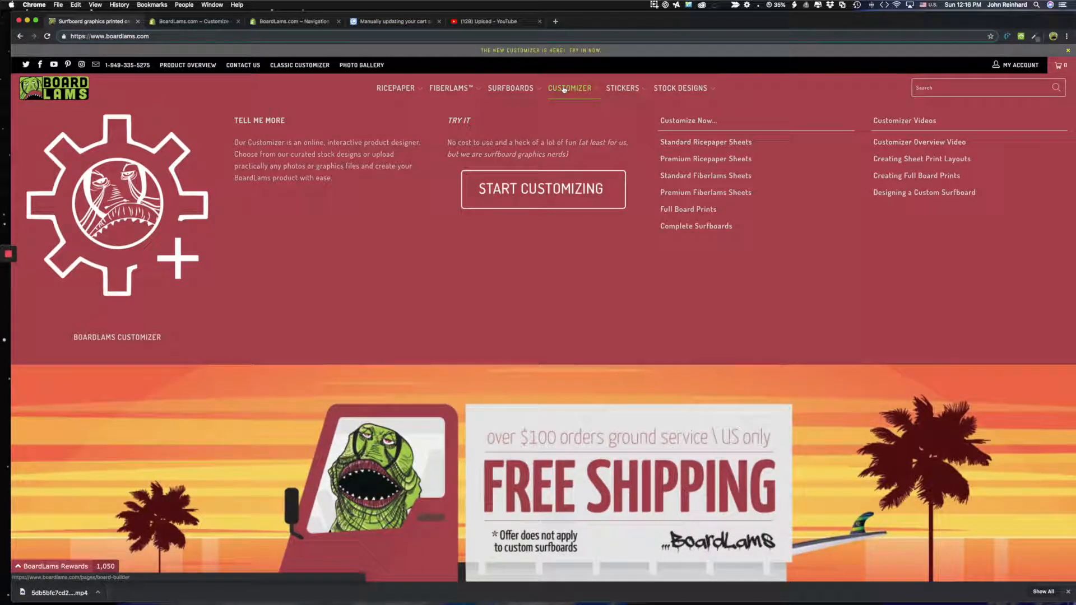
pyautogui.moveTo(706, 176)
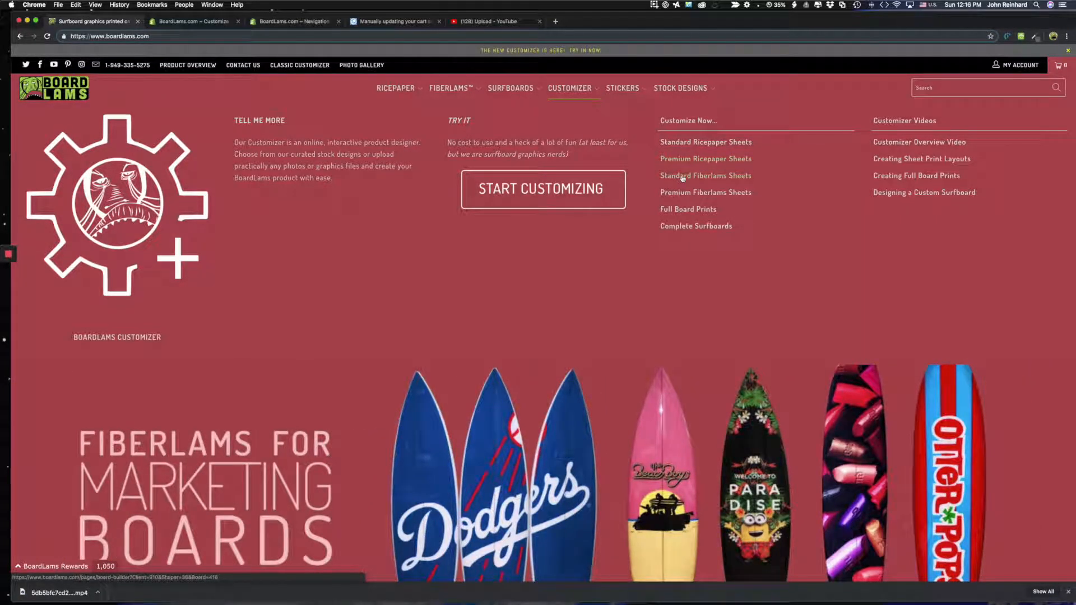
# Choose Full Board Prints from the Customizer menu's Customize Now options
pyautogui.click(688, 209)
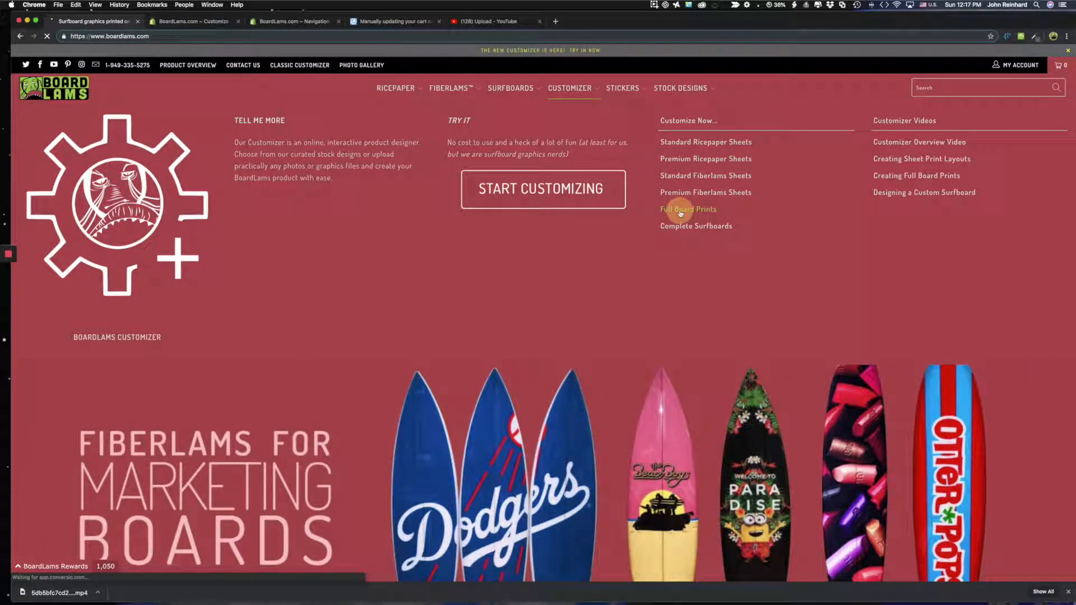
# Load the full board print builder, review the outlines, and keep the 6'0" x 19" Shortboard Print
pyautogui.click(688, 209)
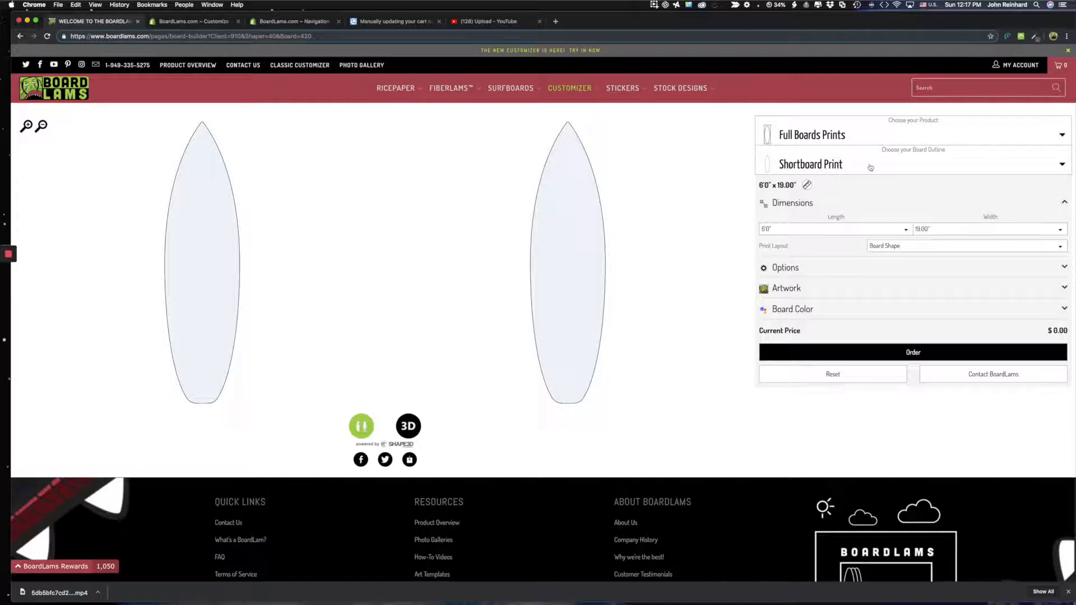
pyautogui.click(913, 164)
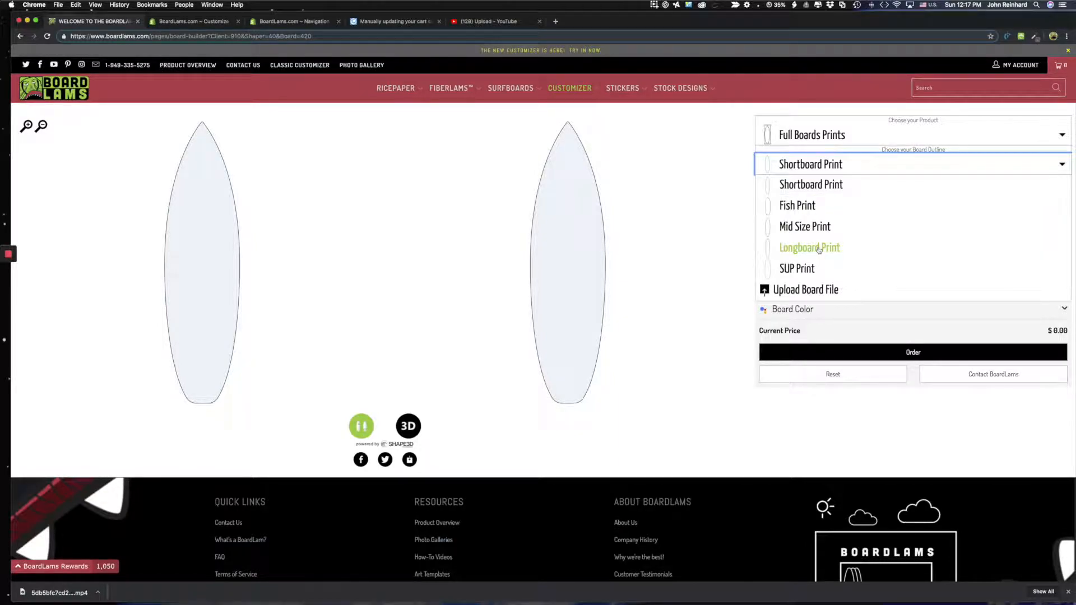
pyautogui.moveTo(797, 205)
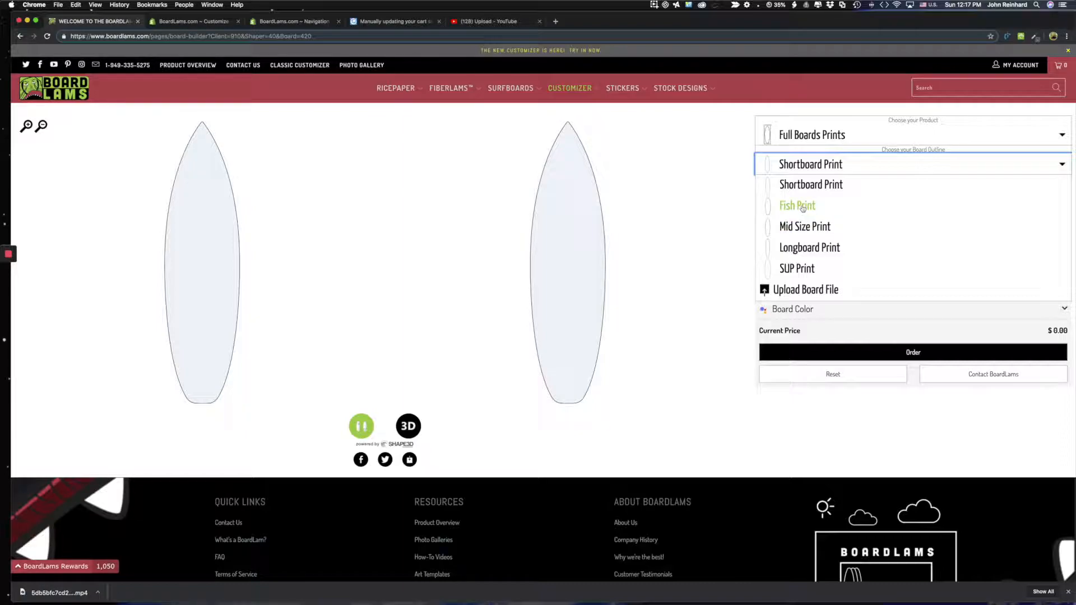
pyautogui.moveTo(797, 269)
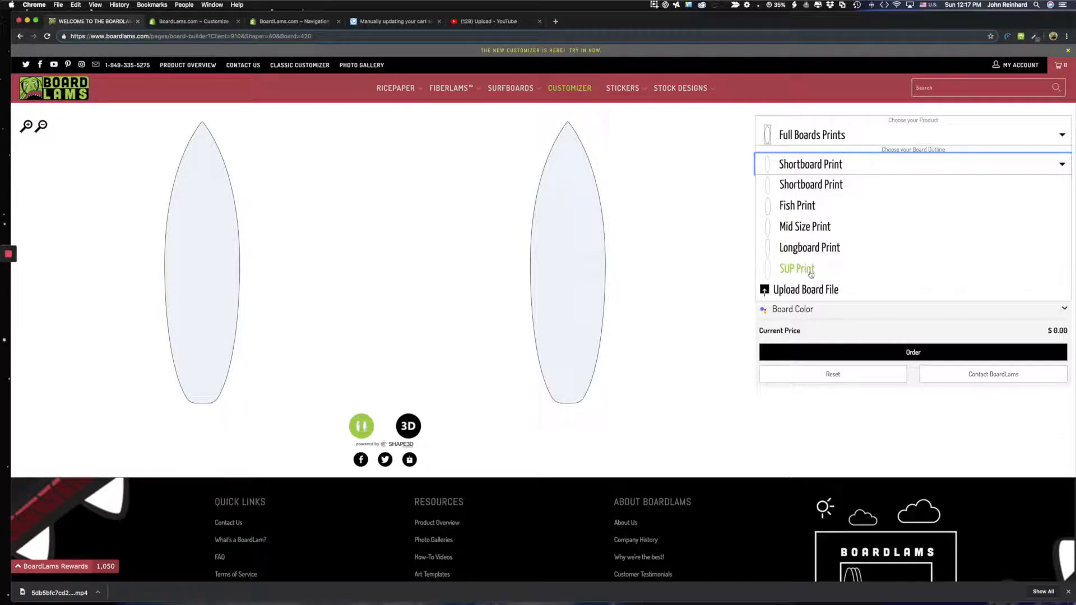
pyautogui.moveTo(810, 184)
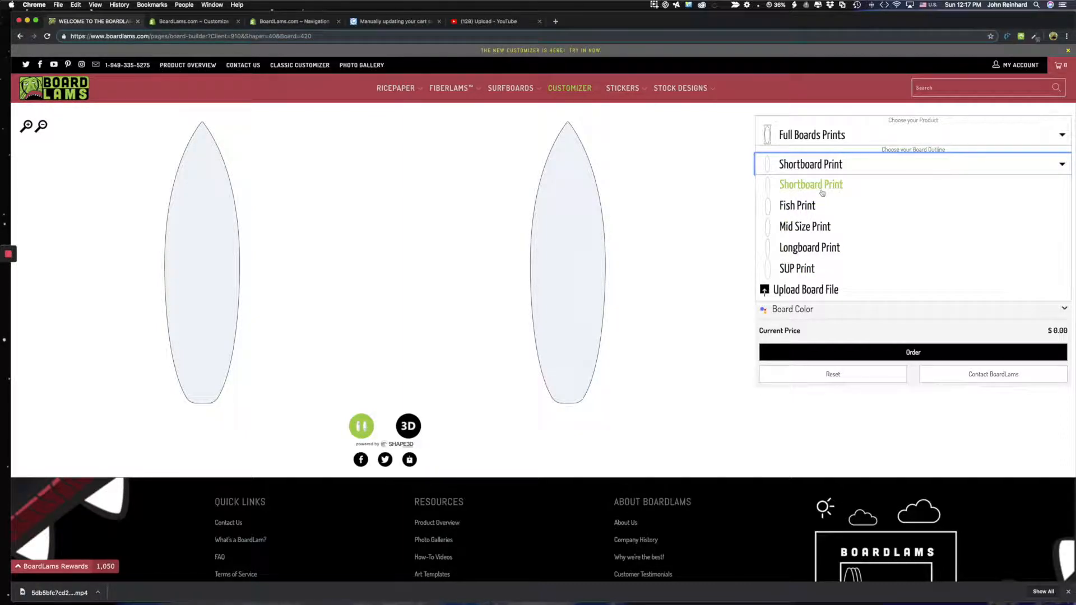
pyautogui.moveTo(806, 289)
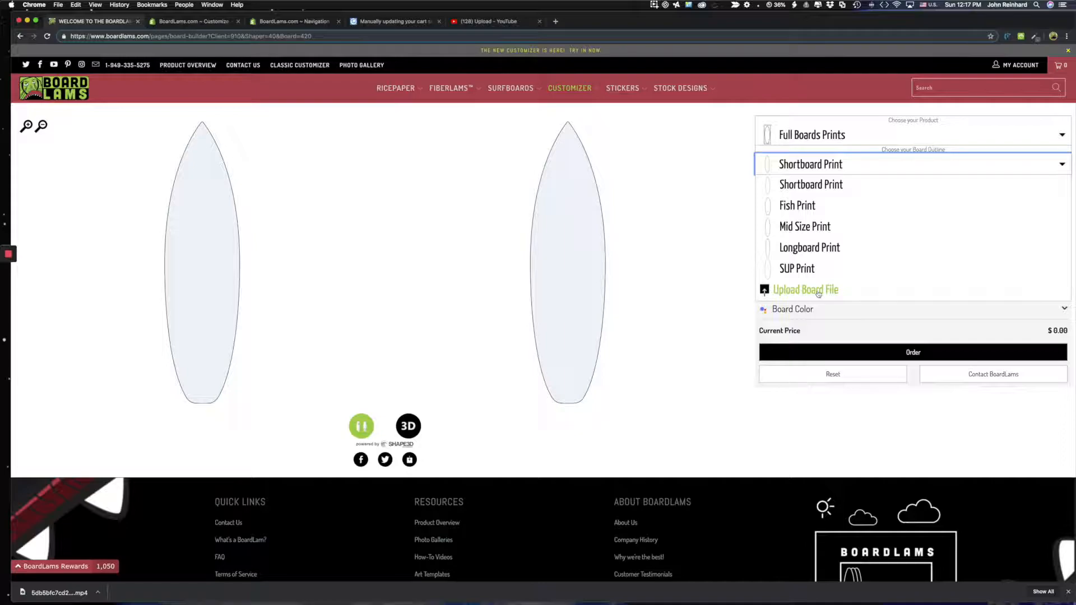
pyautogui.click(811, 184)
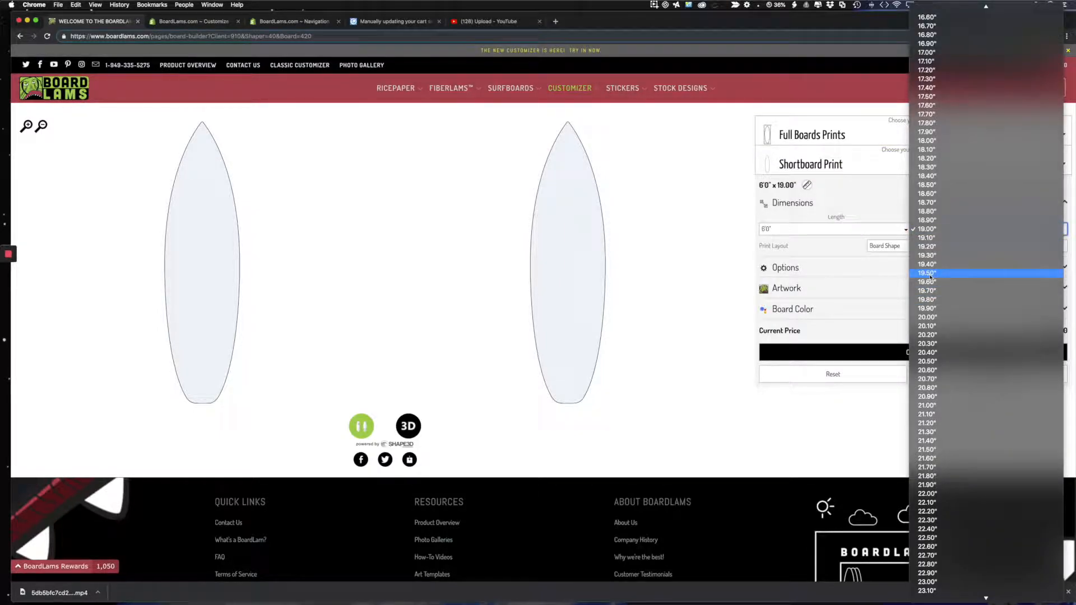
# Set the board width to 19.50" and expand the Artwork section
pyautogui.click(928, 273)
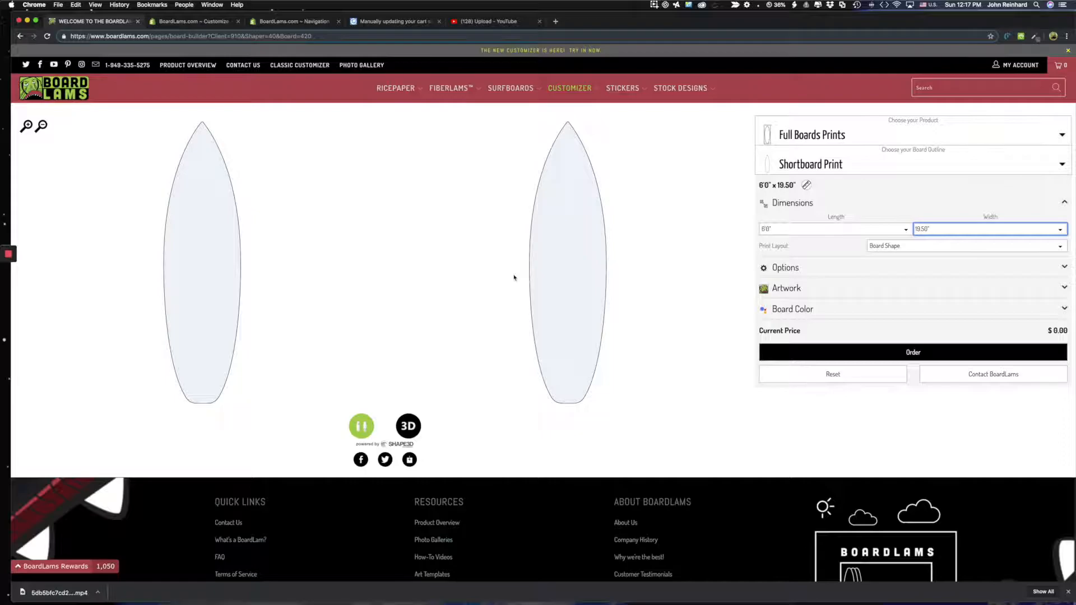
pyautogui.moveTo(777, 290)
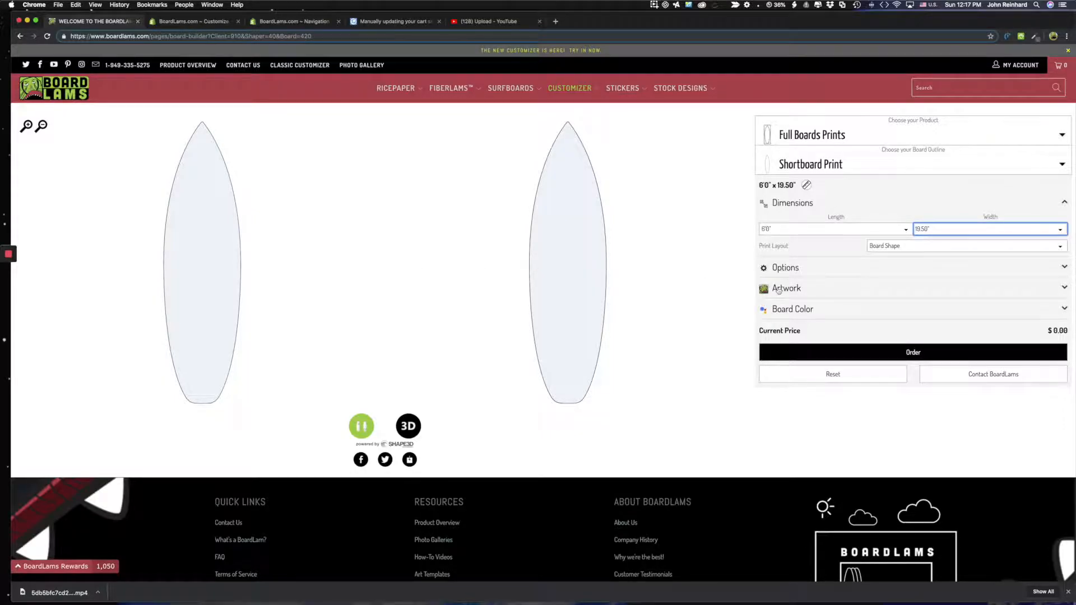
pyautogui.click(786, 288)
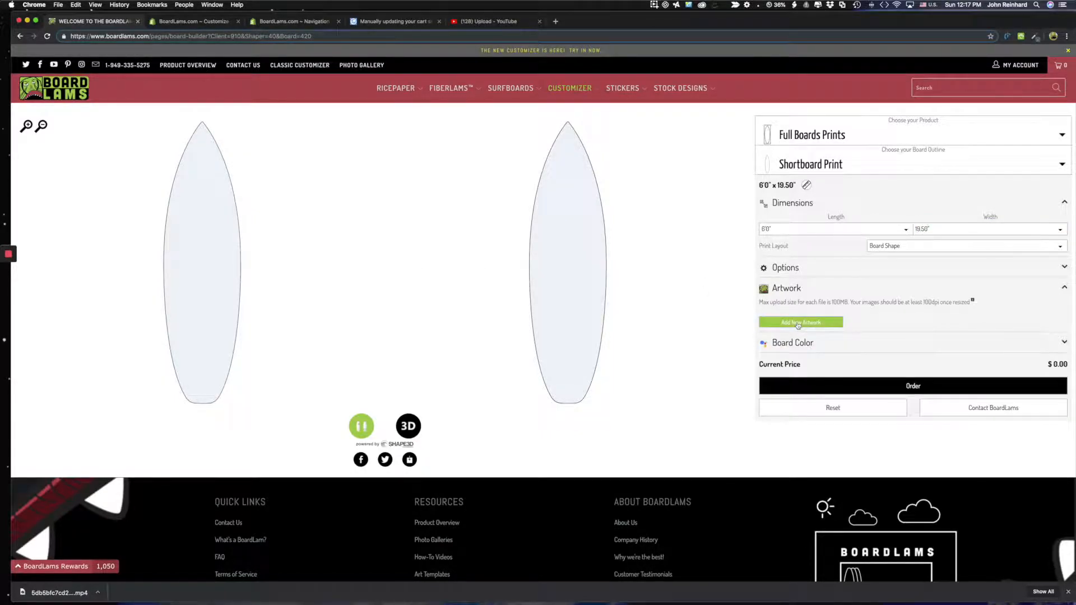
# Add the green-yellow-red rasta full wrap artwork to the deck from the gallery
pyautogui.click(800, 323)
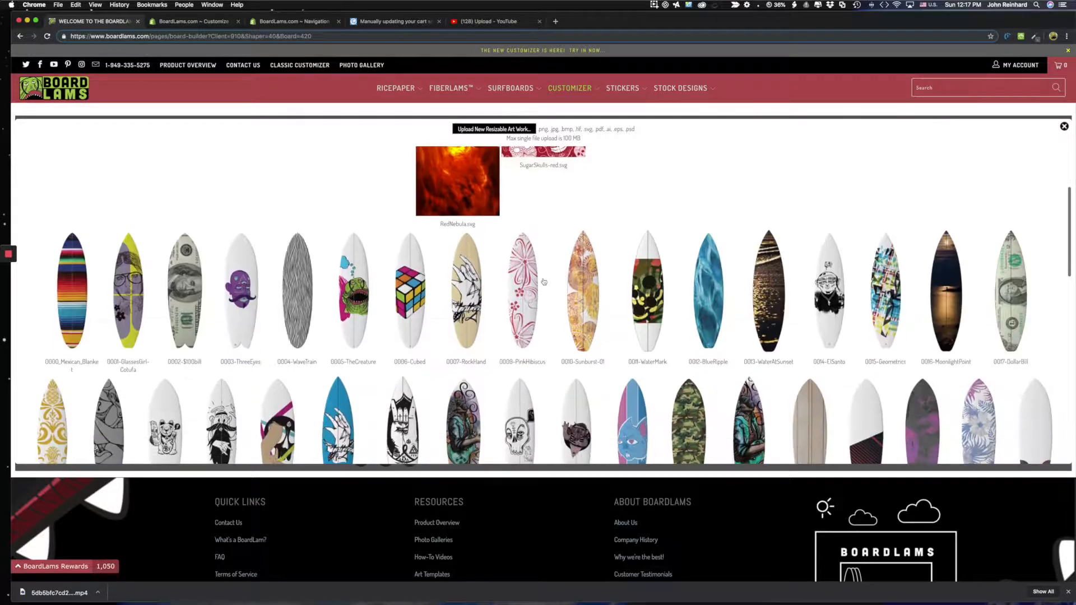
pyautogui.scroll(-3)
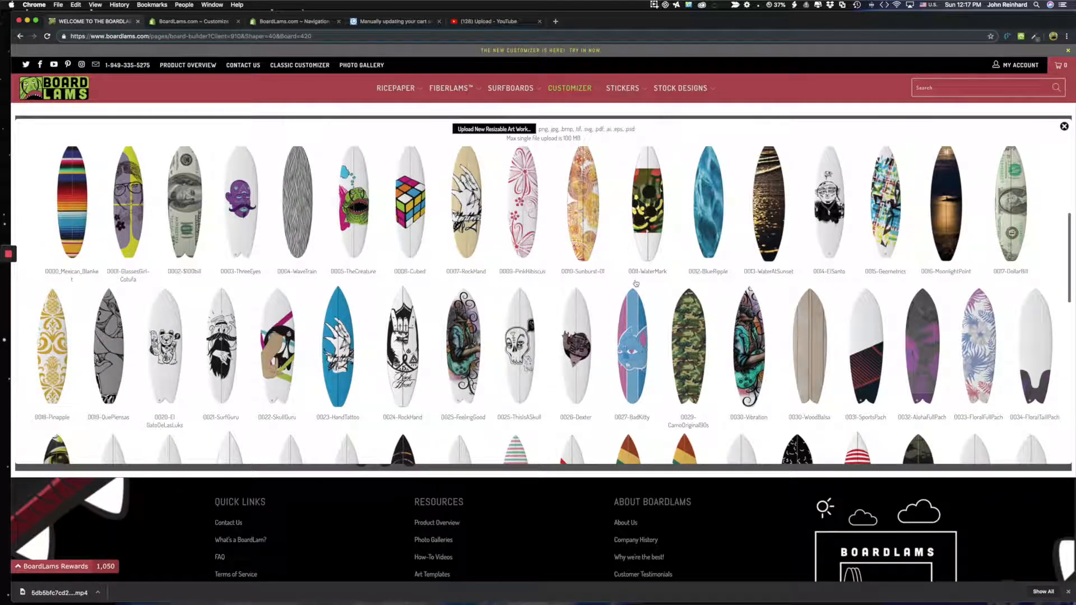
pyautogui.scroll(-3)
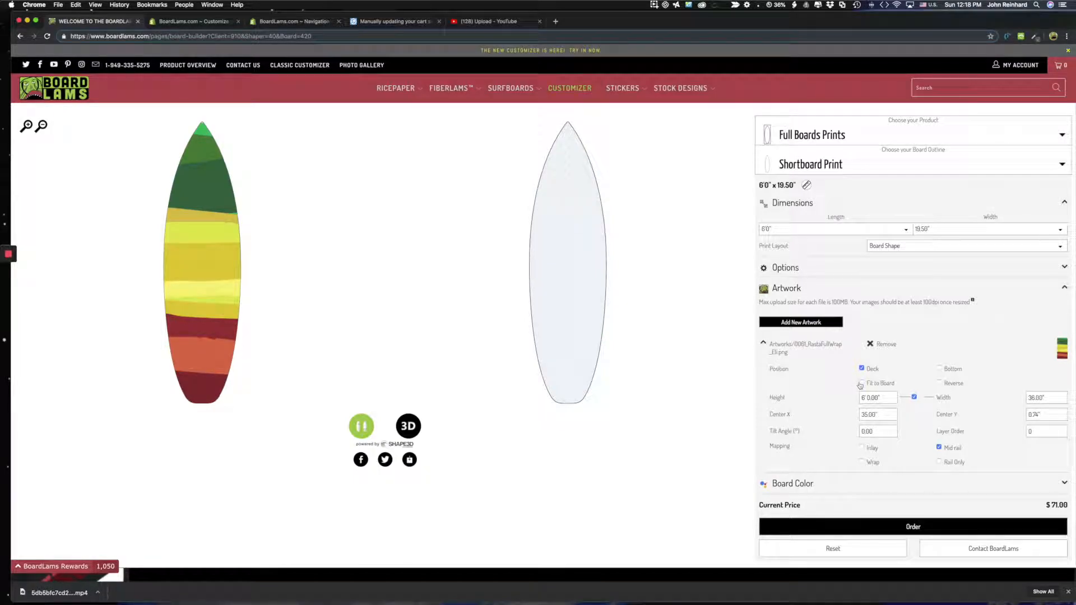
# Collapse the rasta artwork entry to a summary of its placement values
pyautogui.click(862, 383)
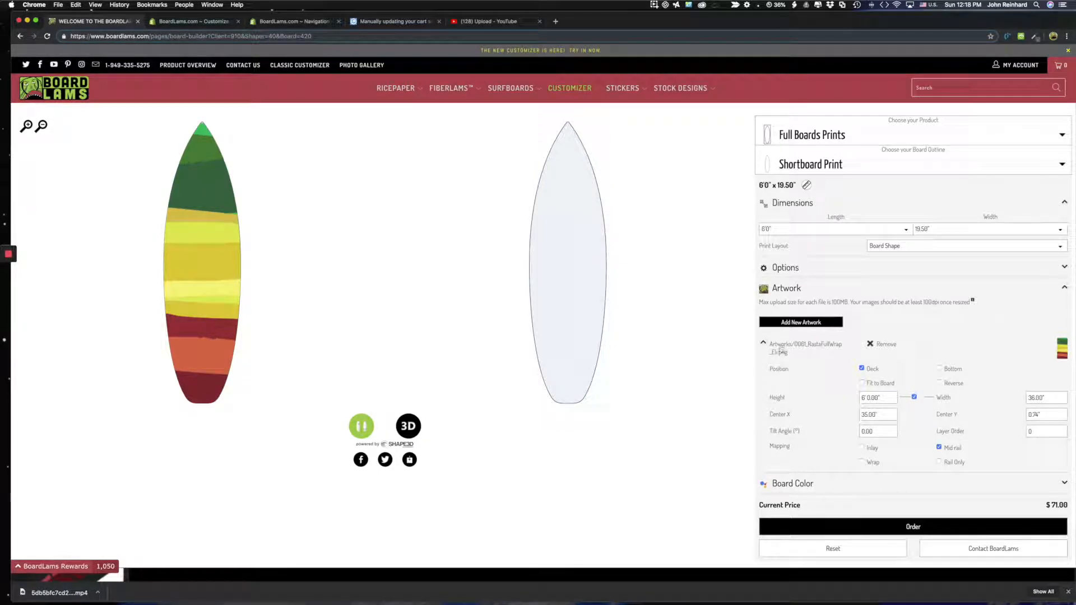
pyautogui.click(762, 345)
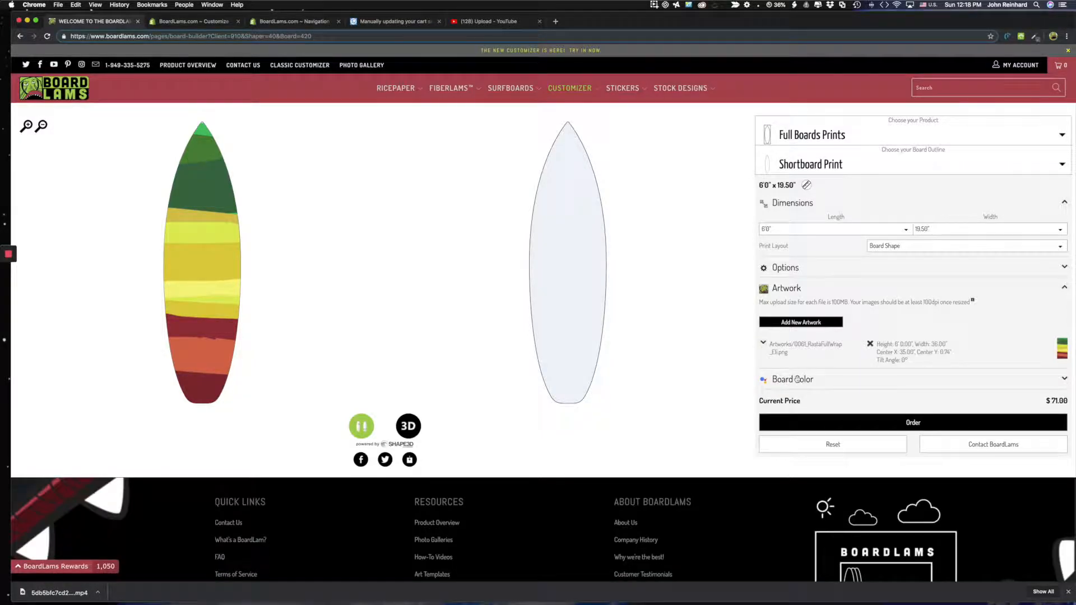
pyautogui.click(801, 323)
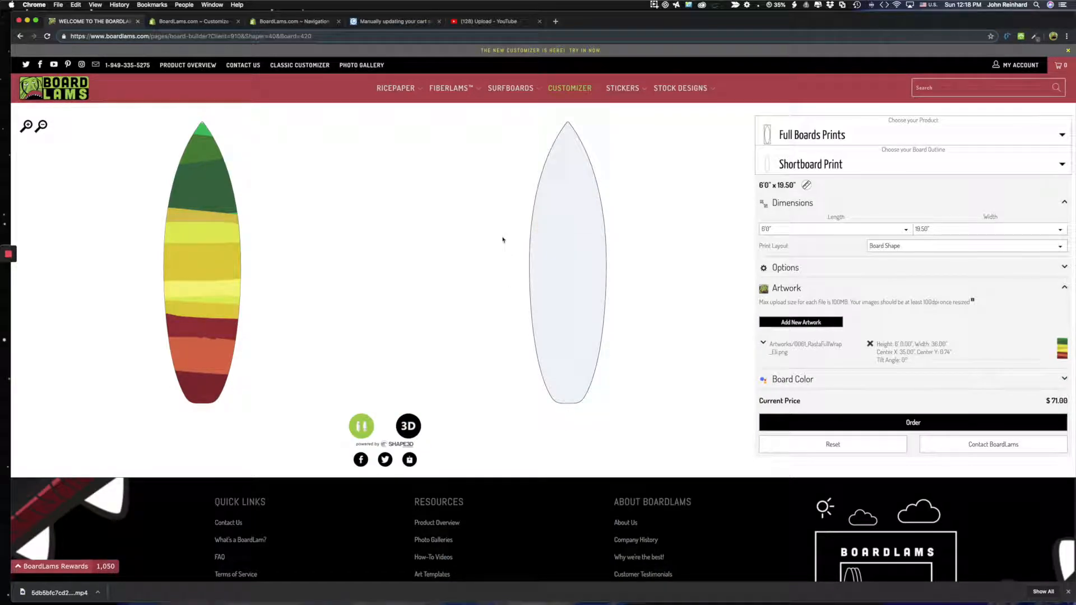
# Add SugarSkulls-red.svg on the Bottom with Fit to Board ticked, bringing the price to $142.00
pyautogui.click(801, 323)
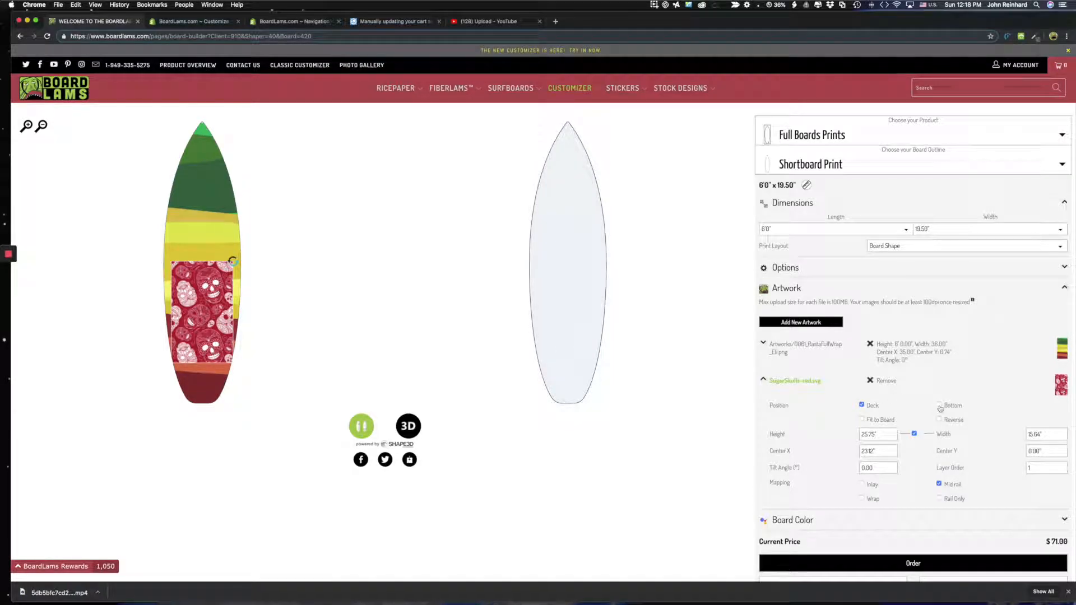
pyautogui.click(940, 405)
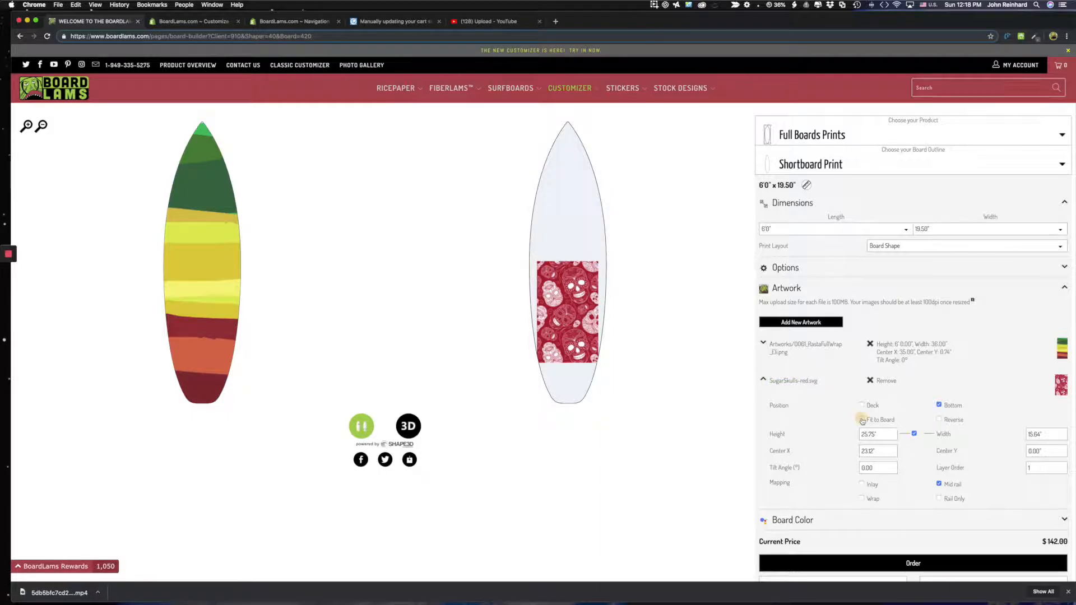
pyautogui.click(862, 420)
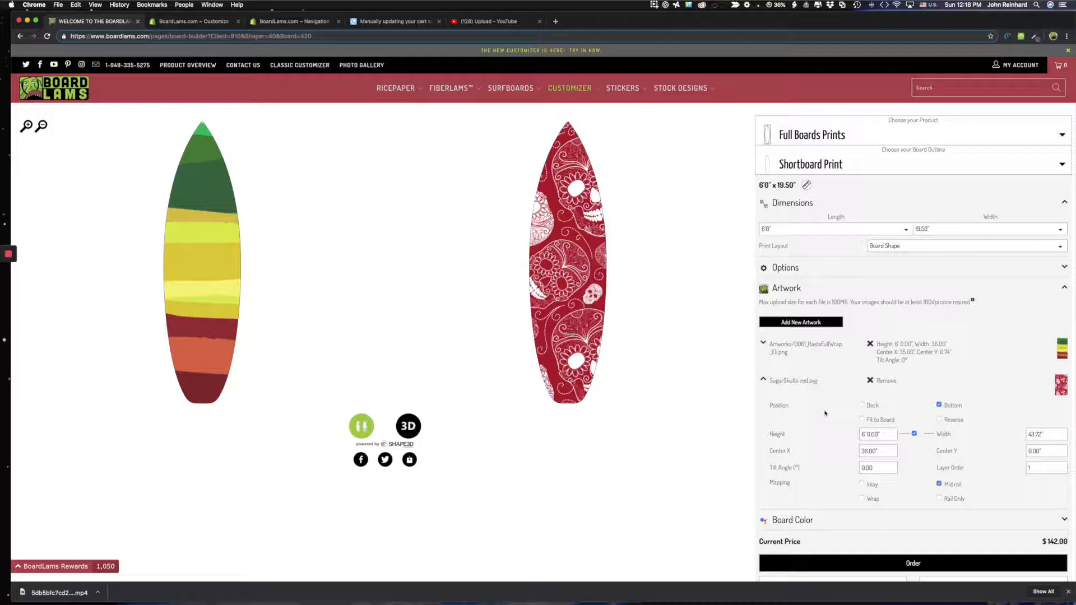
# Resize, tilt and shift the sugar-skull bottom artwork toward the tail
pyautogui.click(794, 380)
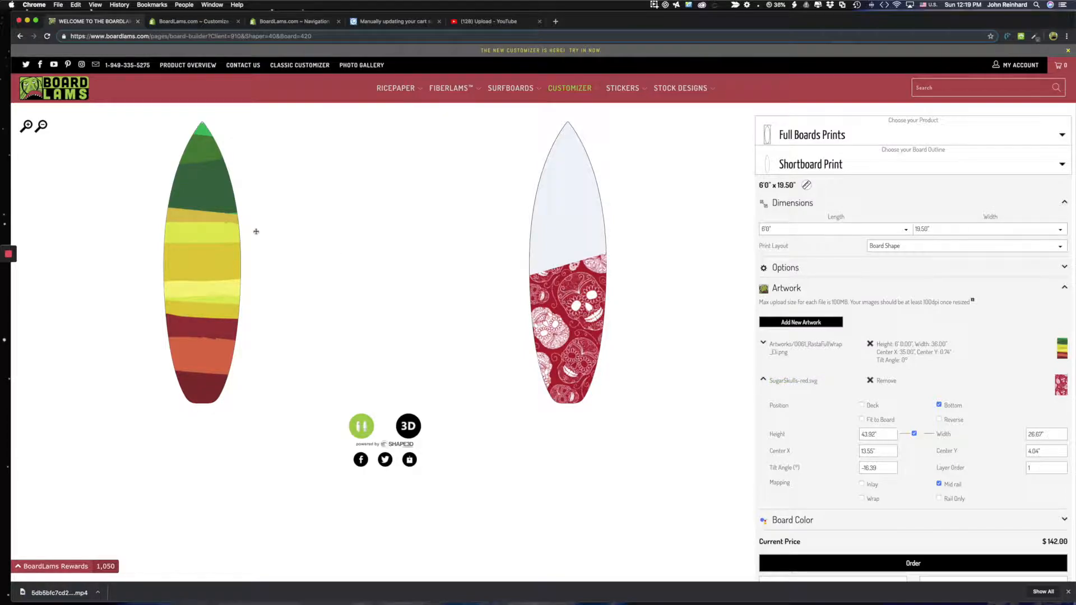
pyautogui.moveTo(589, 254)
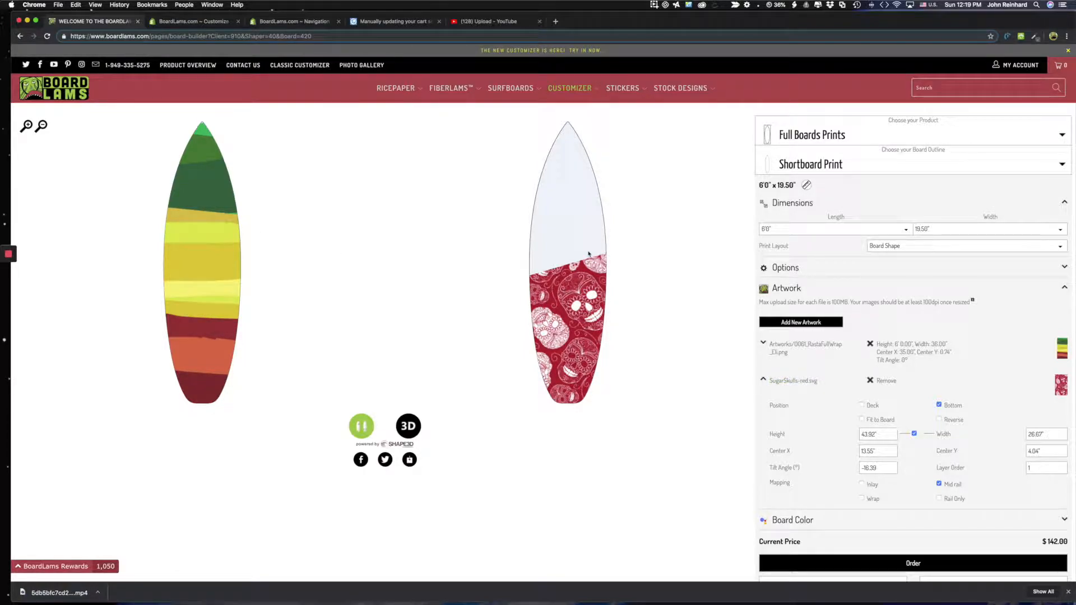
pyautogui.moveTo(664, 259)
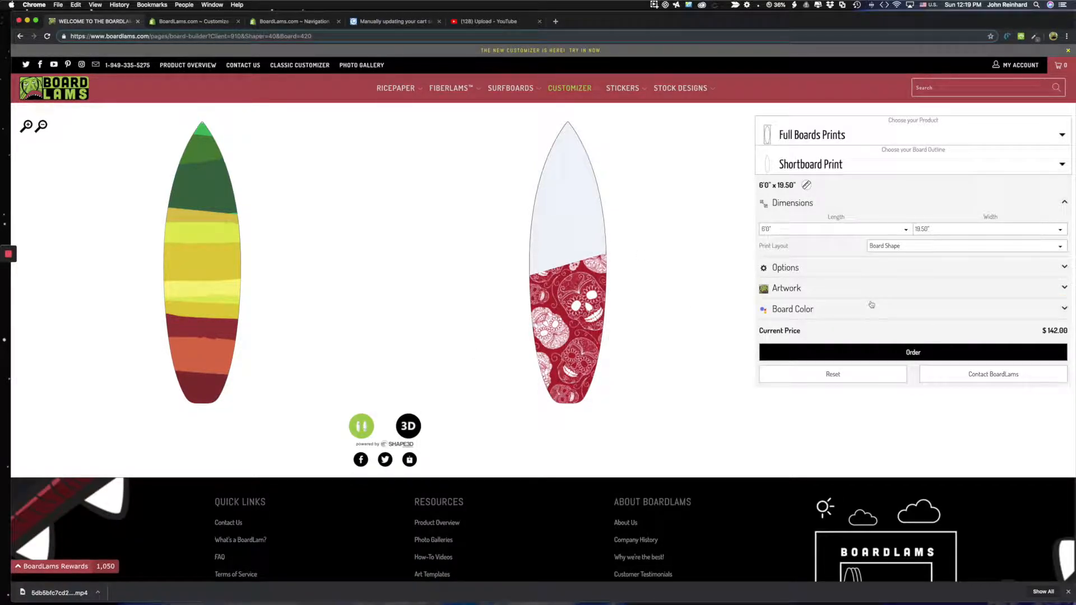
pyautogui.moveTo(908, 272)
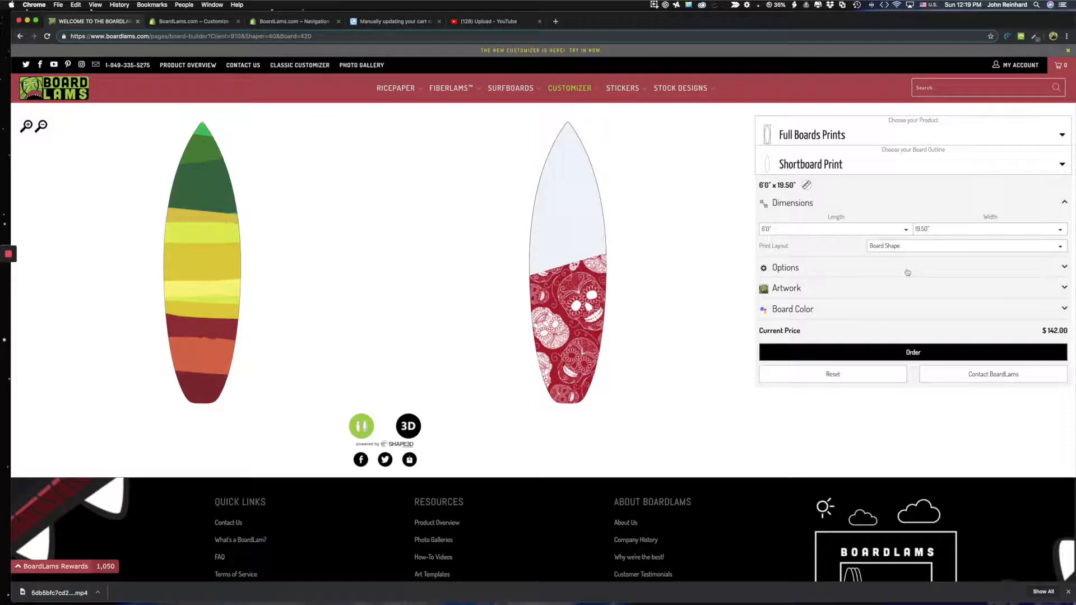
# Set Bass Wood stringer, Show Plugs and Matte finish, keeping Rice Paper Standard prints
pyautogui.click(785, 268)
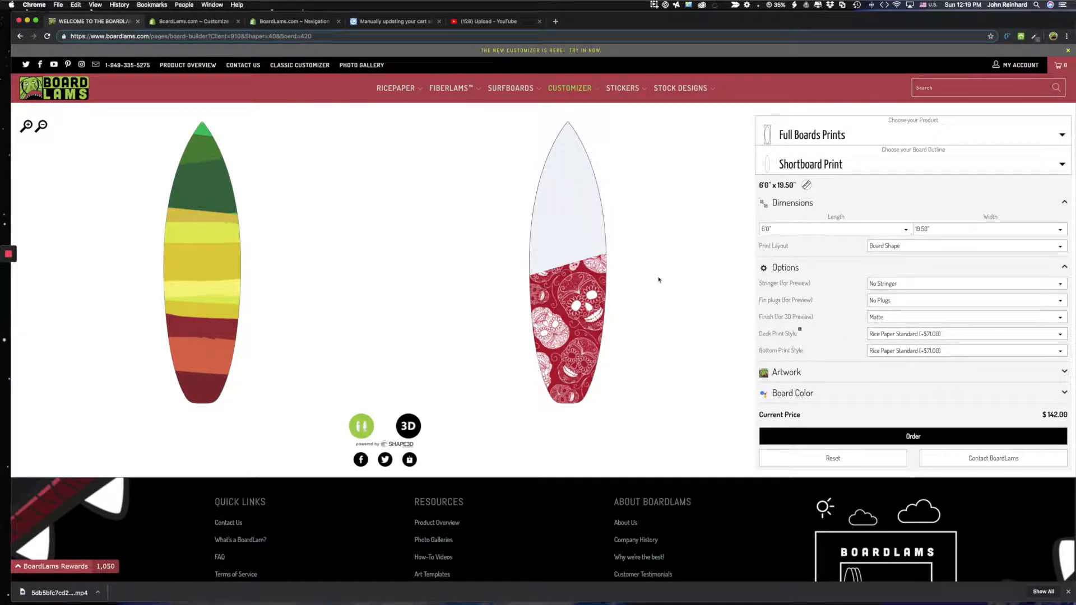
pyautogui.click(964, 284)
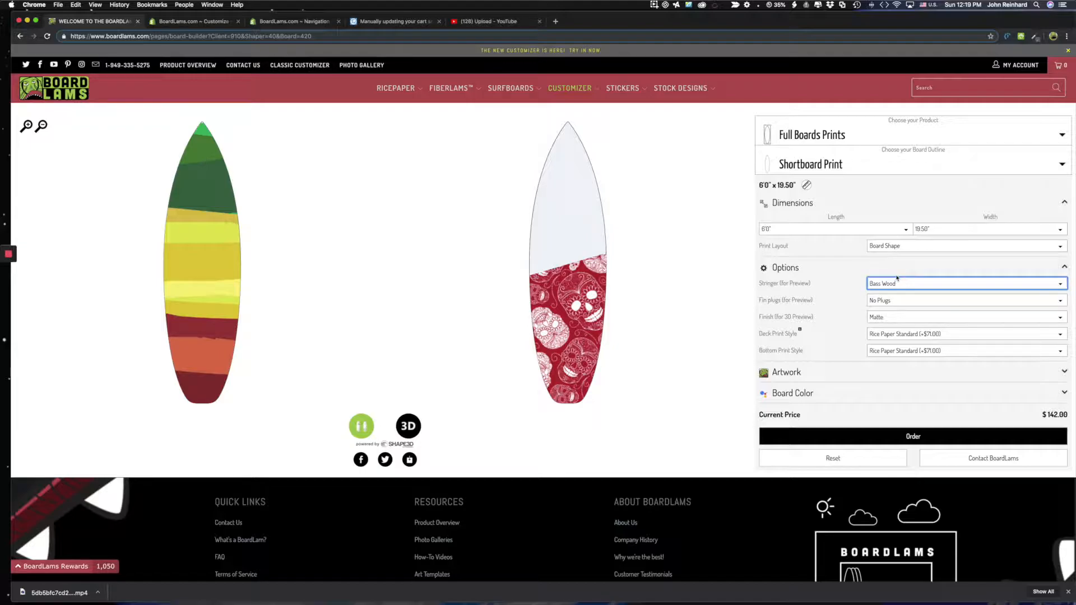
pyautogui.click(964, 300)
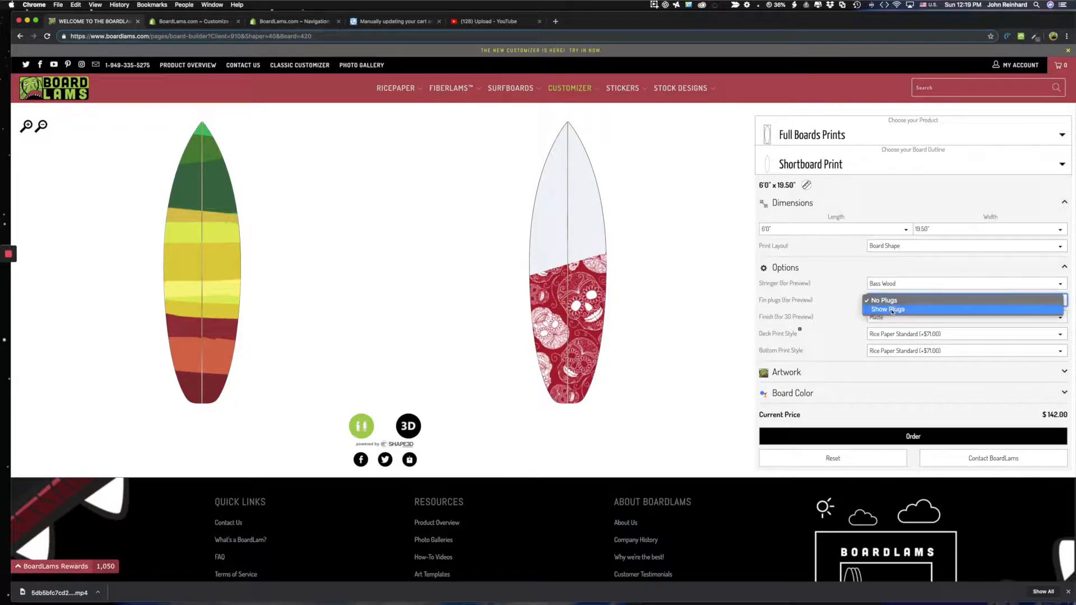
pyautogui.click(888, 309)
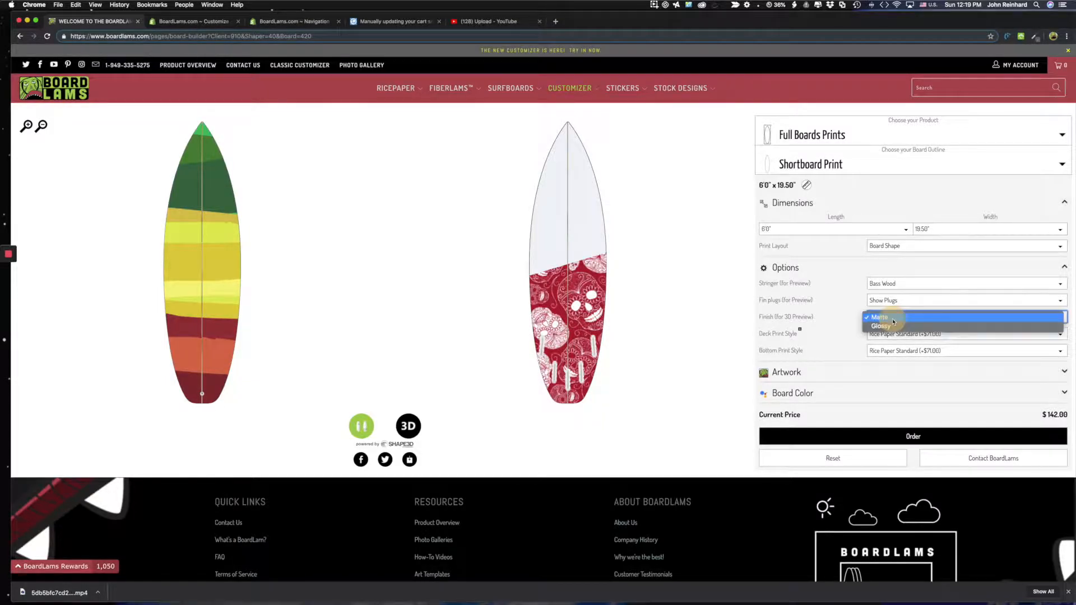
pyautogui.click(878, 316)
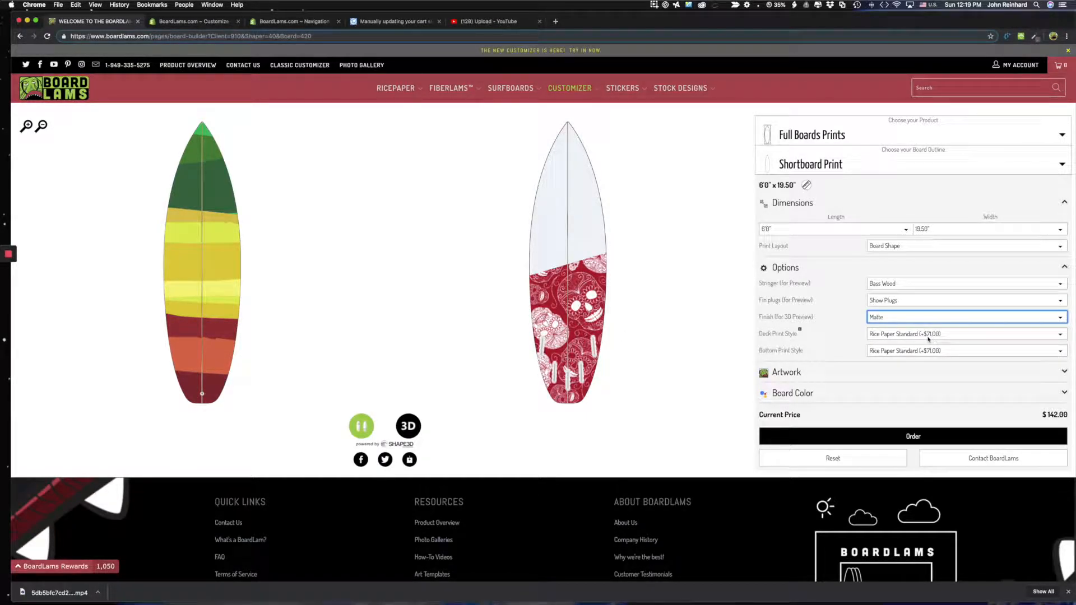
pyautogui.click(964, 334)
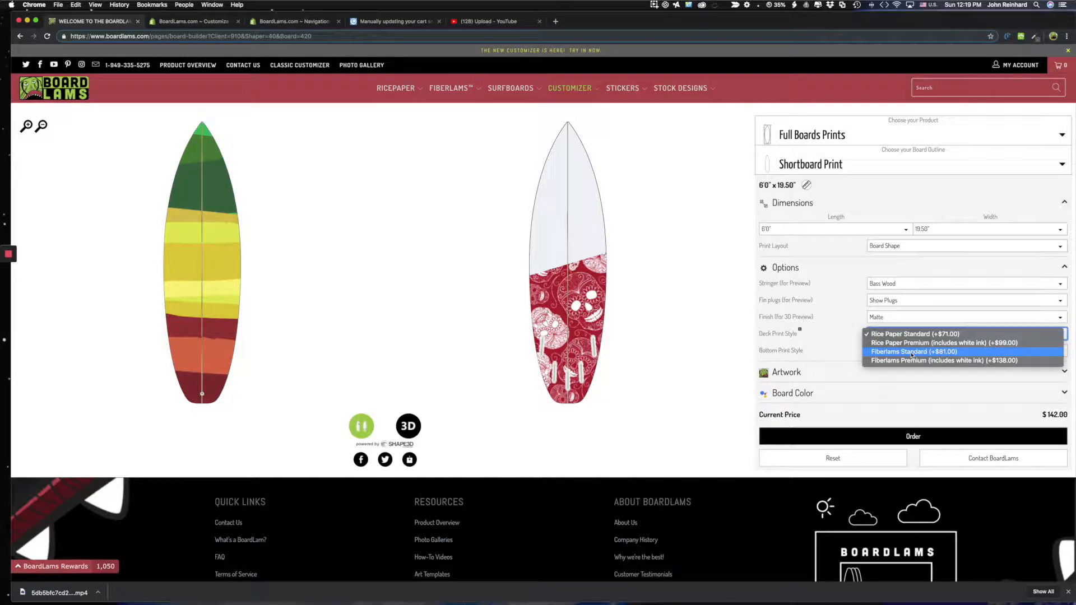
pyautogui.moveTo(927, 342)
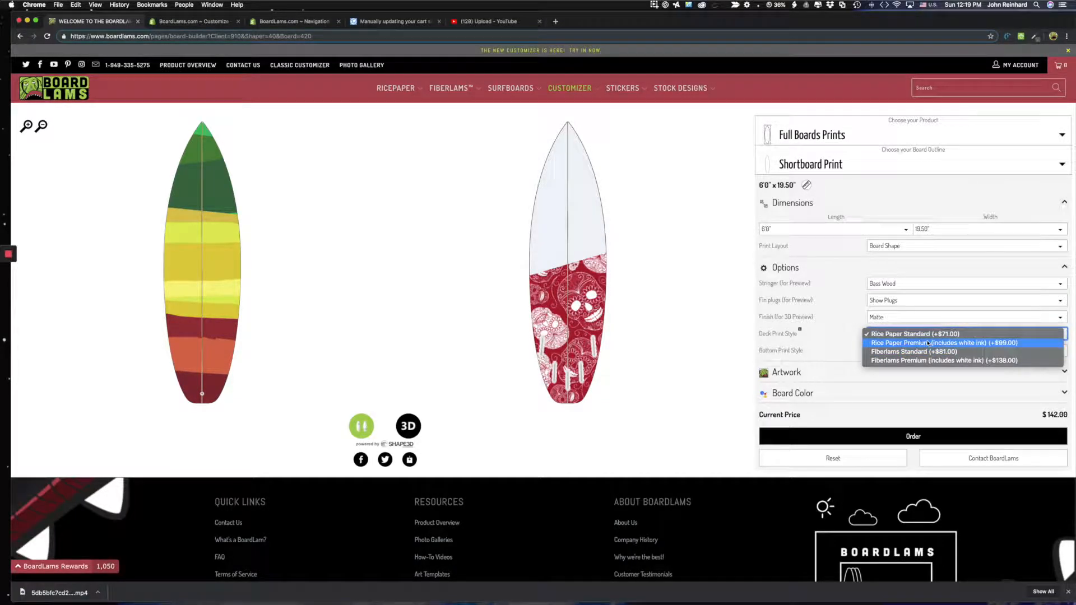
pyautogui.moveTo(920, 345)
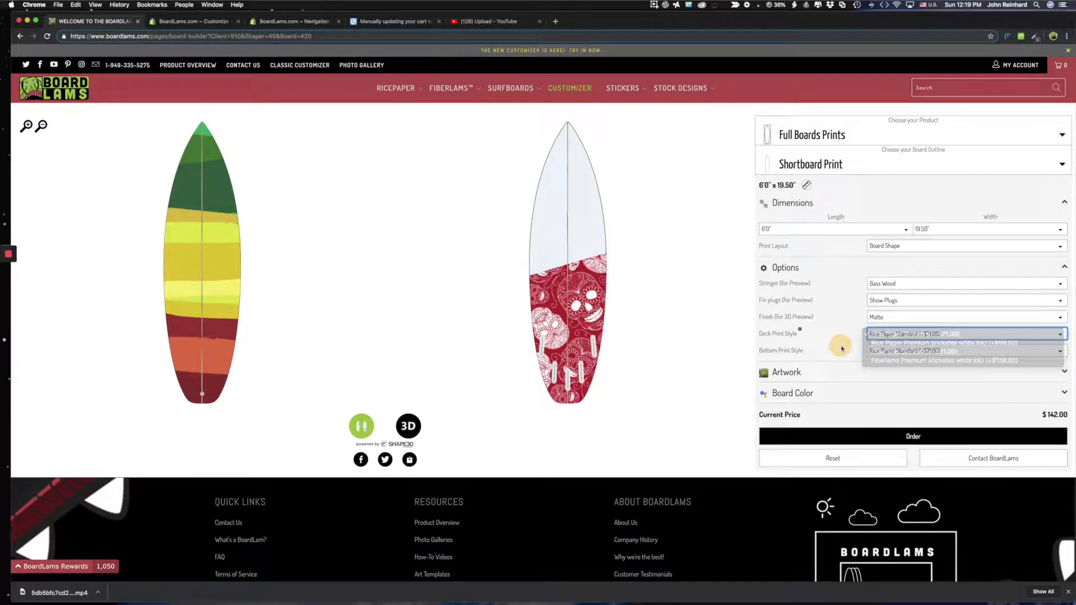
pyautogui.click(916, 334)
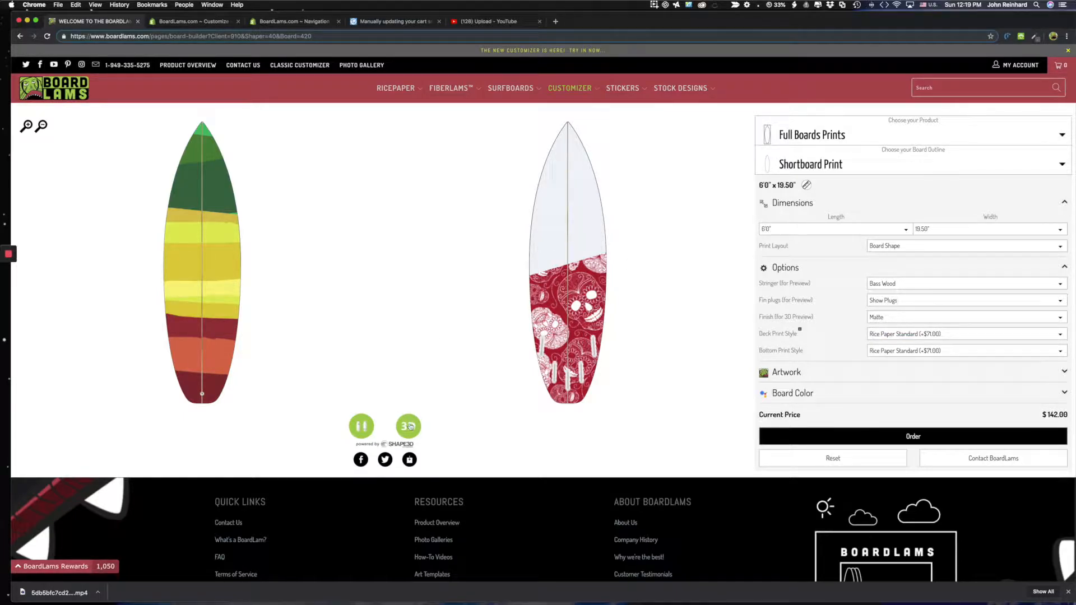
# Switch the board preview to the rotating 3D model view
pyautogui.click(408, 426)
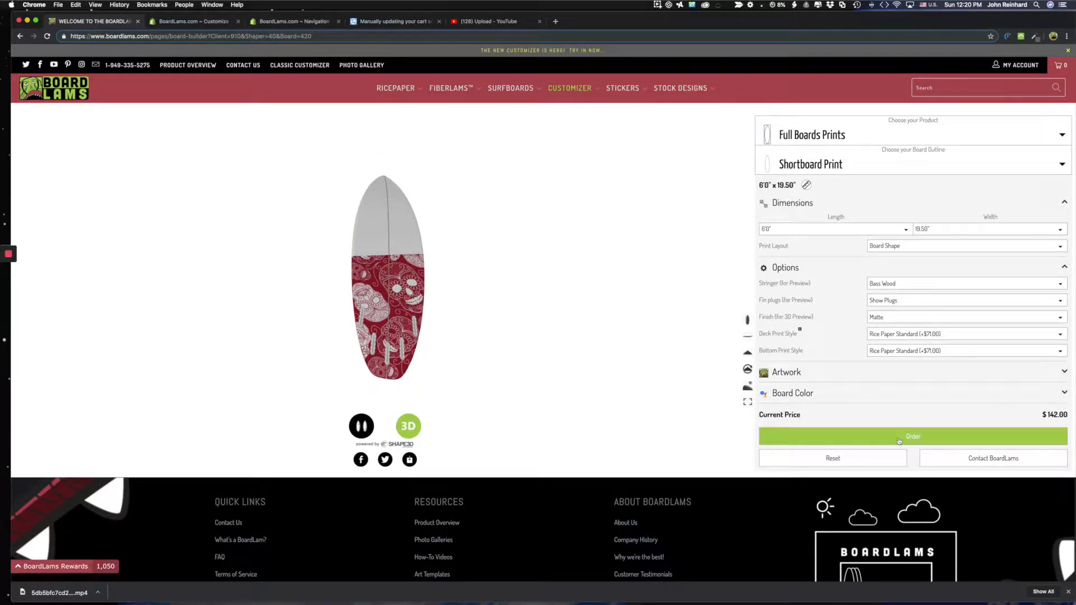
# Order the $142.00 board with the order note 'Thanks' and add it to the cart
pyautogui.click(912, 437)
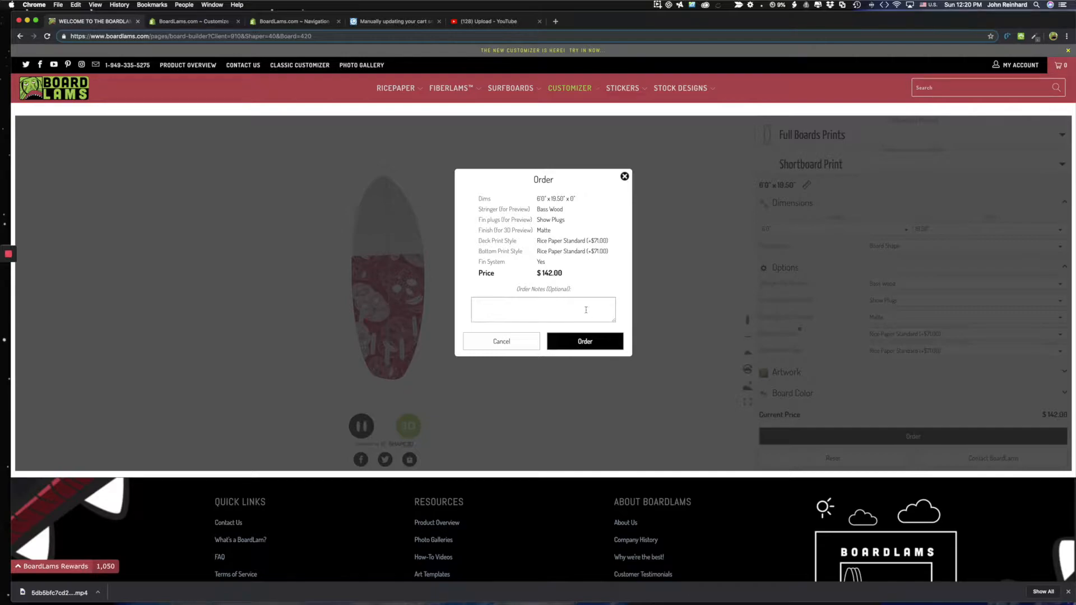
pyautogui.write('Thanks!')
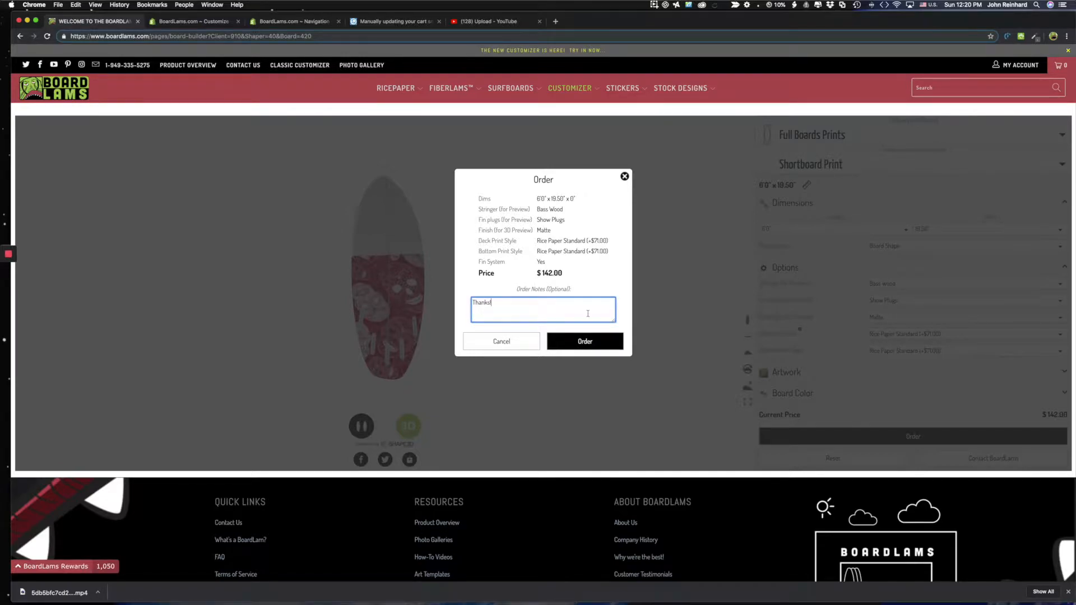
pyautogui.click(584, 342)
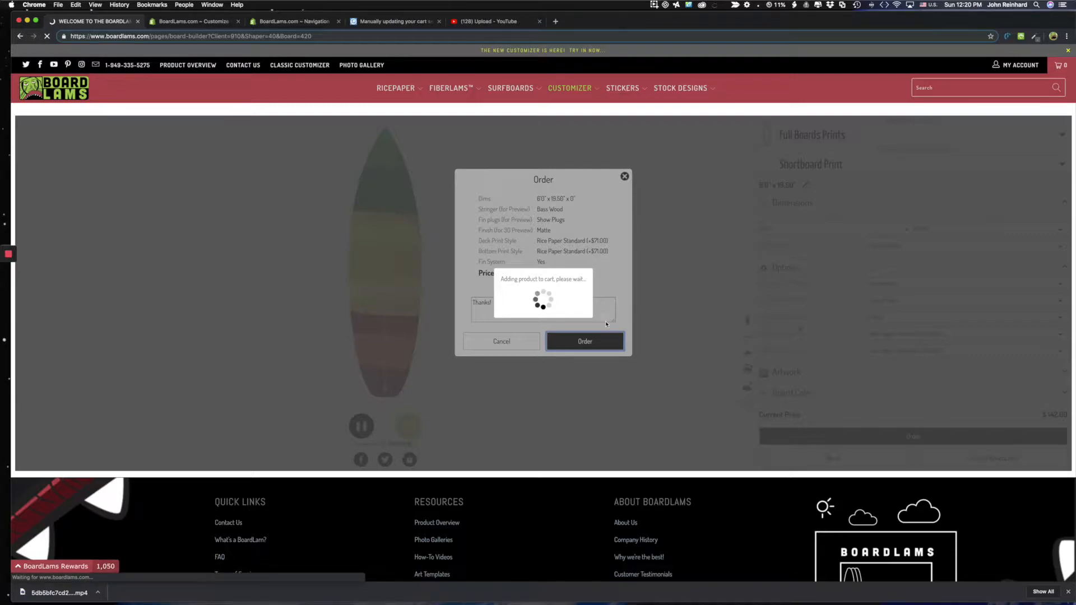
pyautogui.click(584, 342)
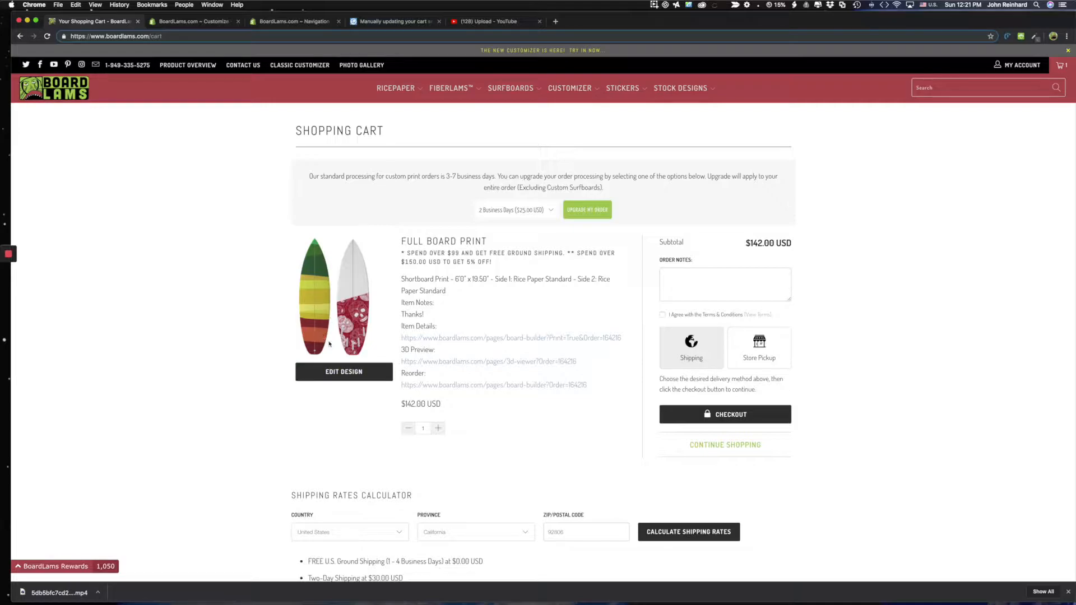
pyautogui.moveTo(361, 312)
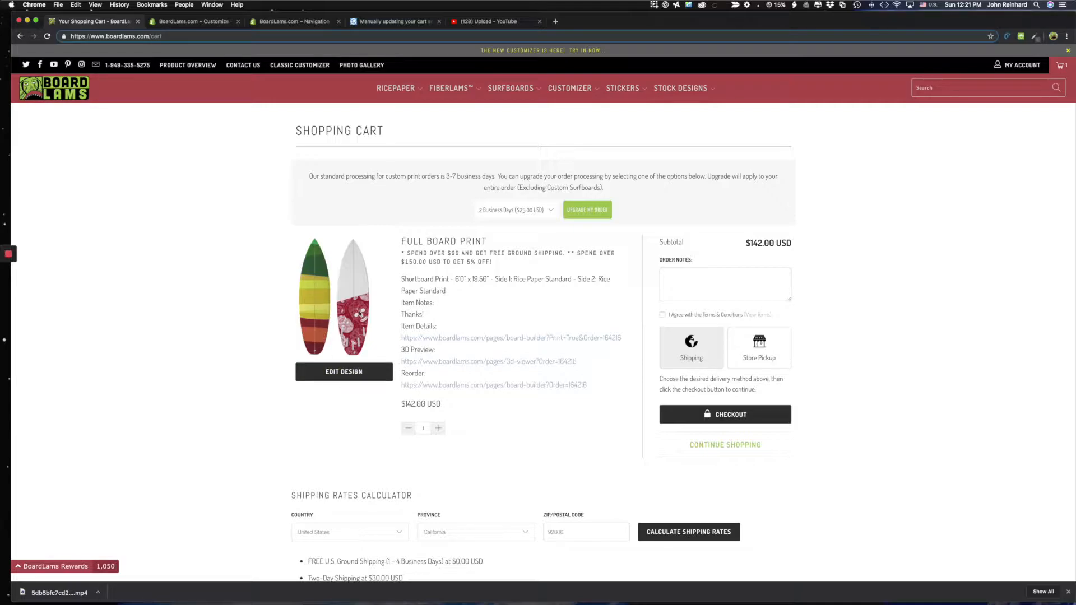
pyautogui.moveTo(343, 371)
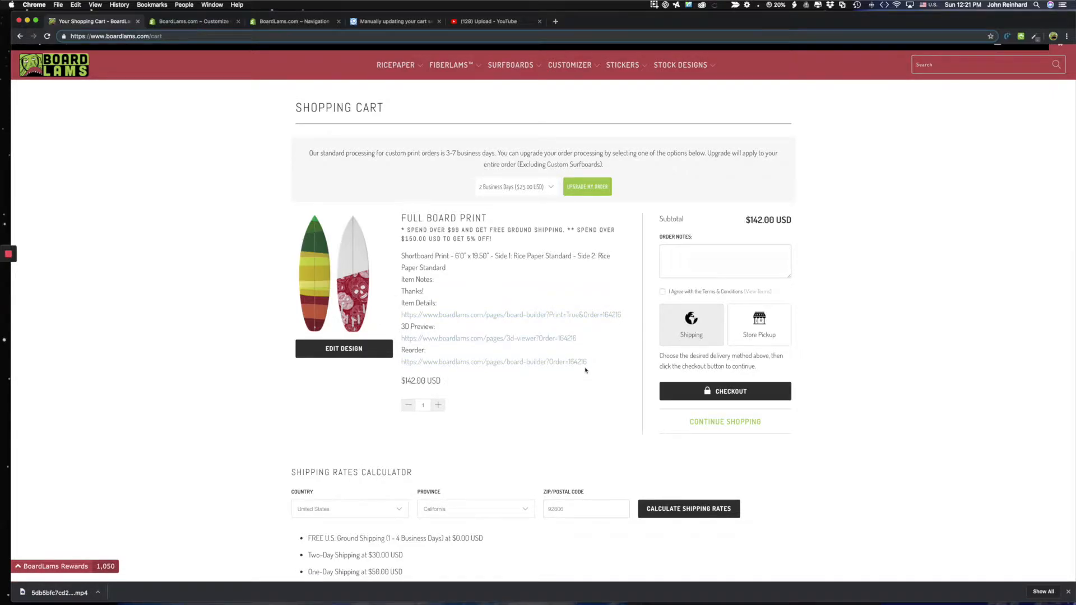
pyautogui.moveTo(593, 366)
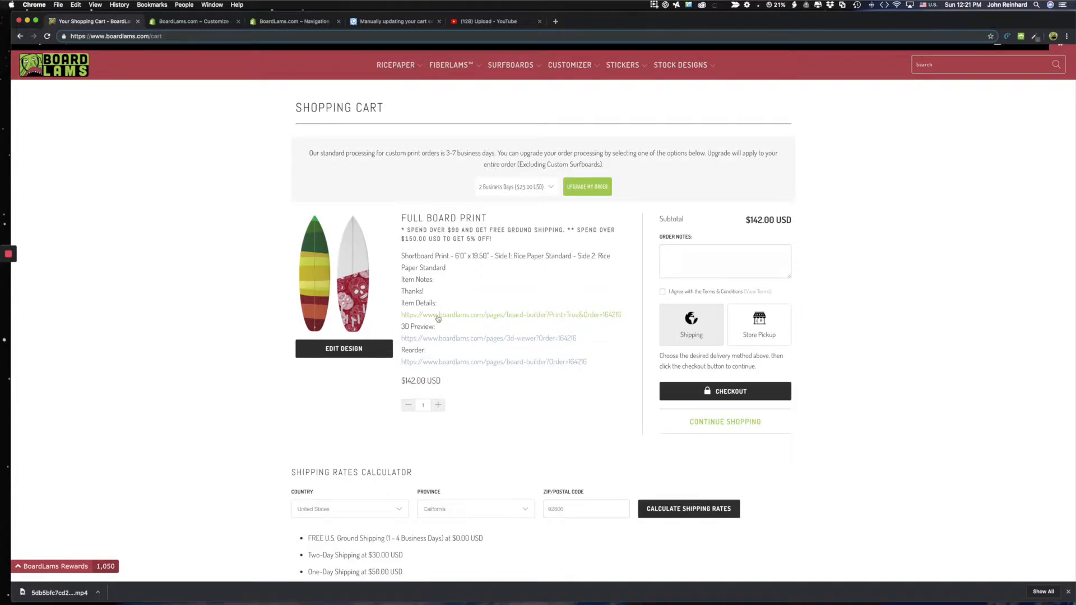
# Scroll through the cart to review the $142.00 Full Board Print details and 3D preview
pyautogui.scroll(3)
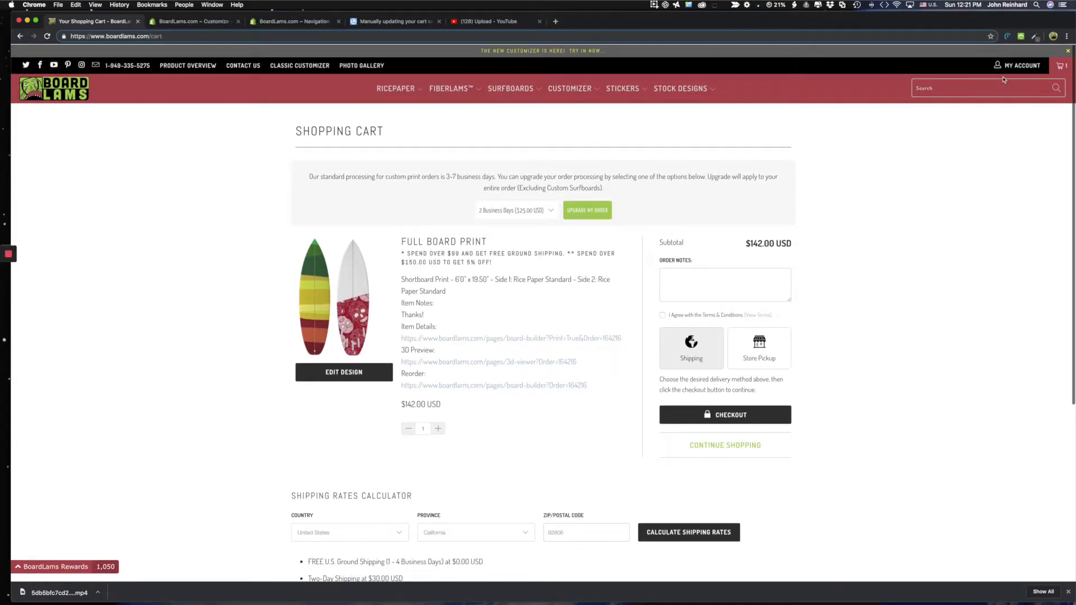
pyautogui.moveTo(1017, 64)
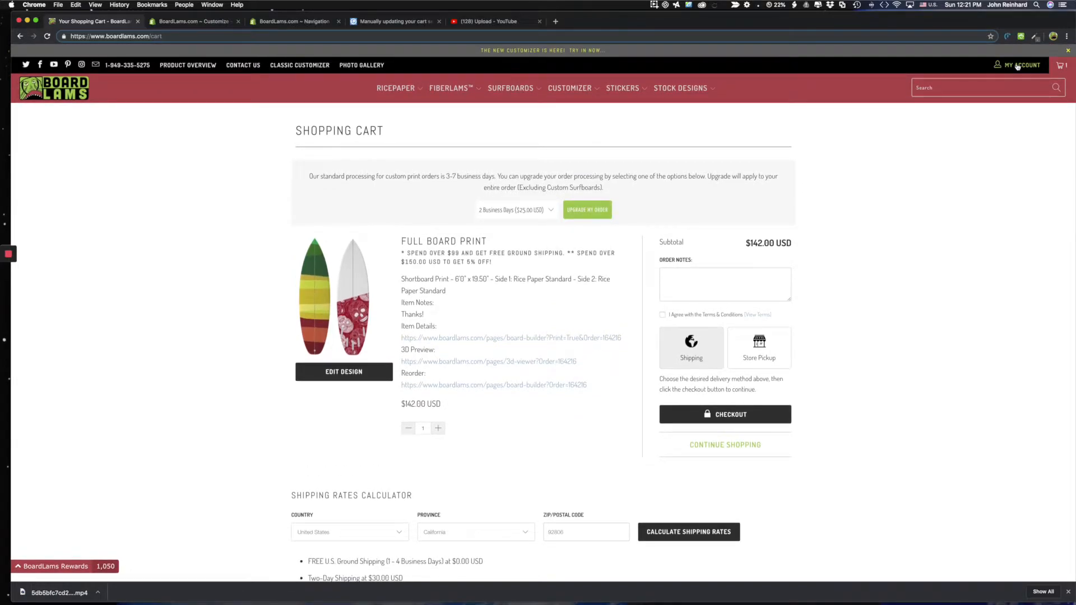
pyautogui.moveTo(1022, 65)
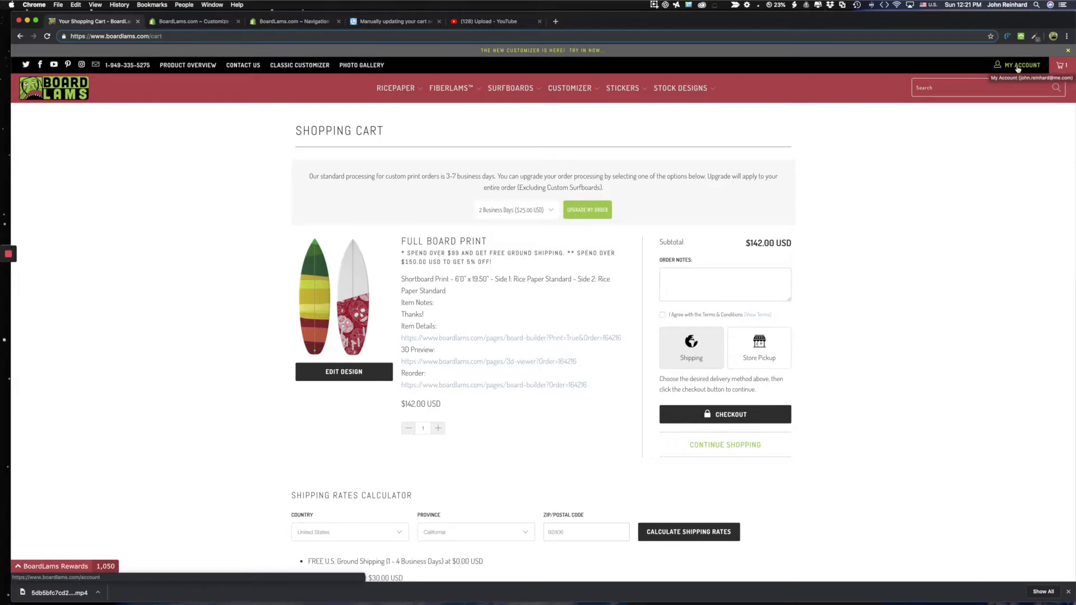
pyautogui.moveTo(431, 345)
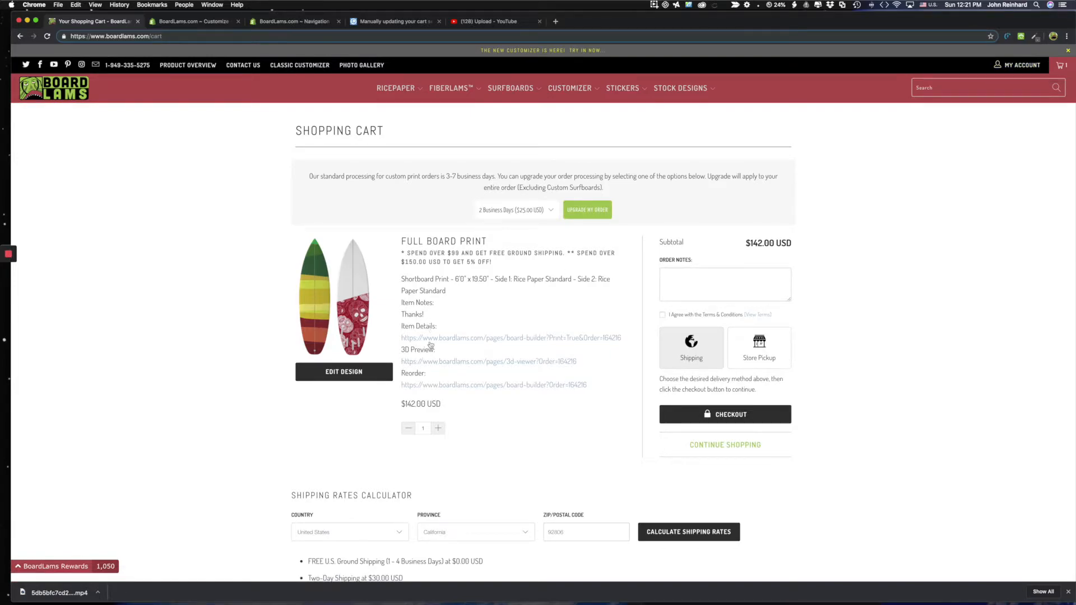
pyautogui.moveTo(425, 384)
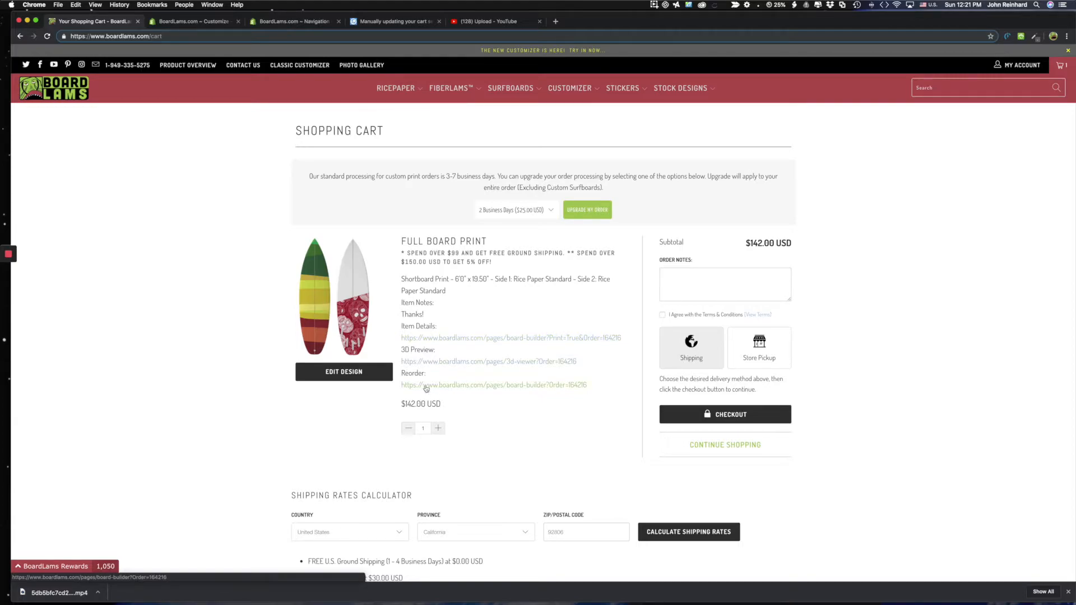
pyautogui.moveTo(366, 403)
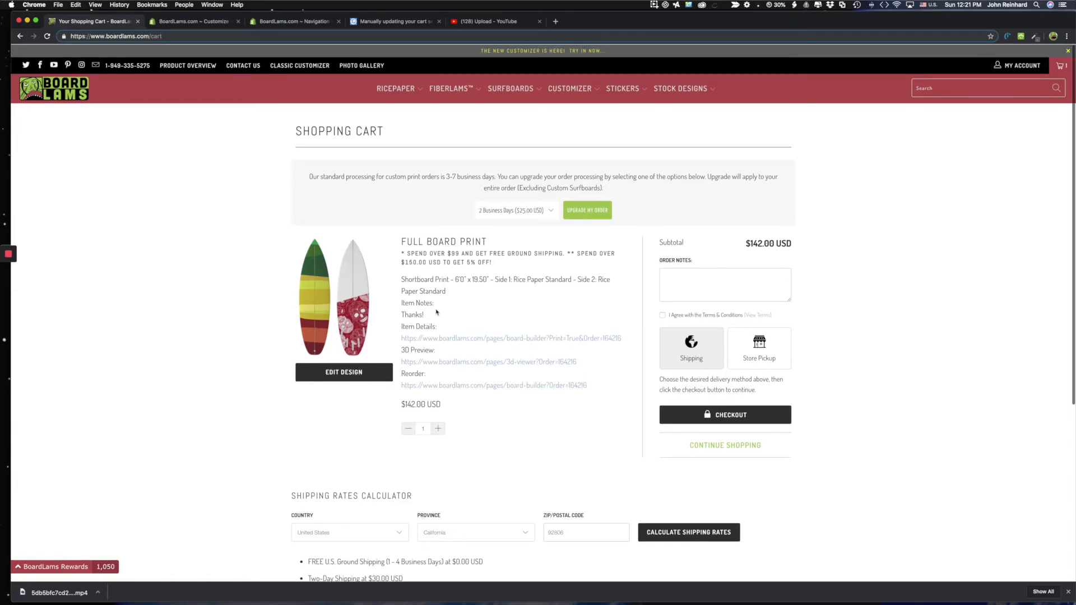
pyautogui.scroll(3)
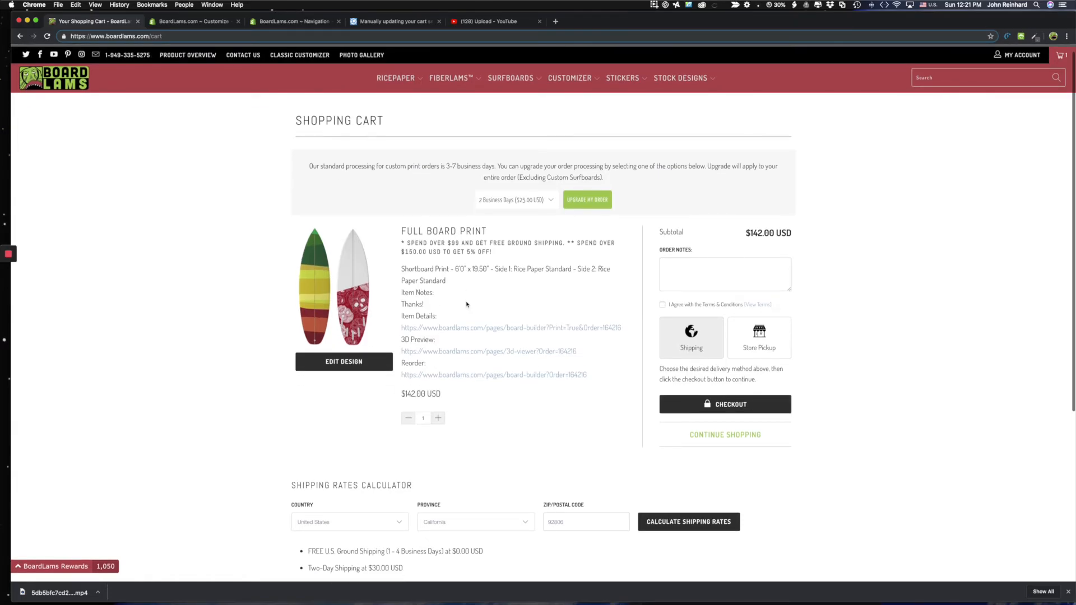